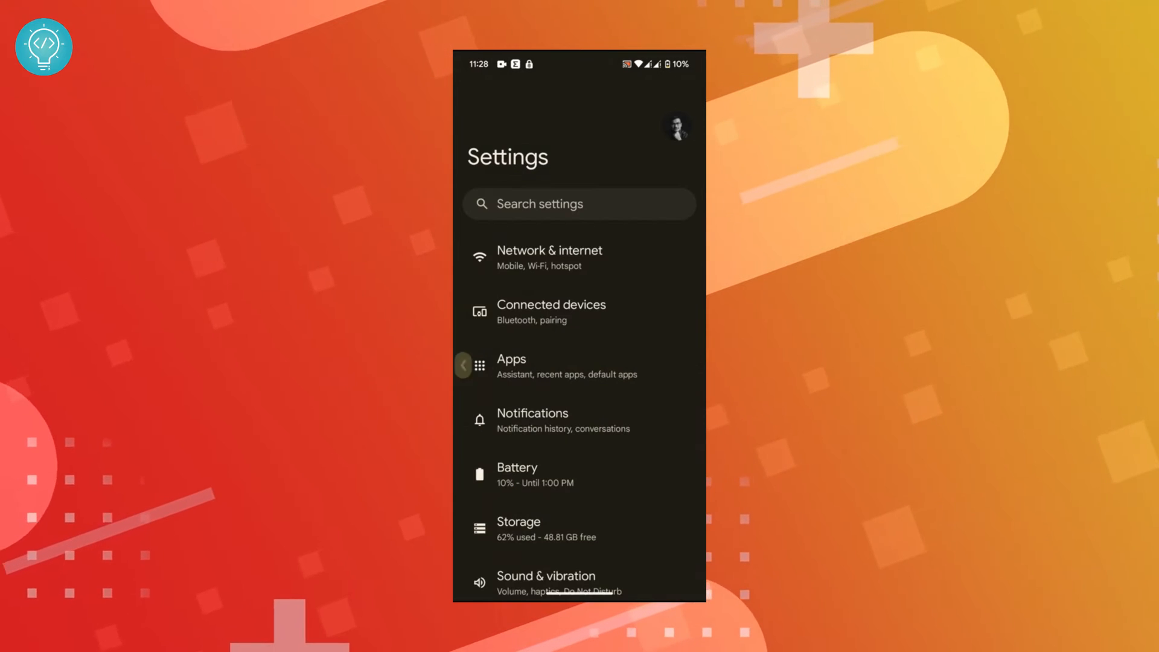
Step: Open Digital Wellbeing & parental controls and view today's 1 hr 32 min screen time
{"action": "scroll", "scroll_direction": "down", "scroll_amount": 3}
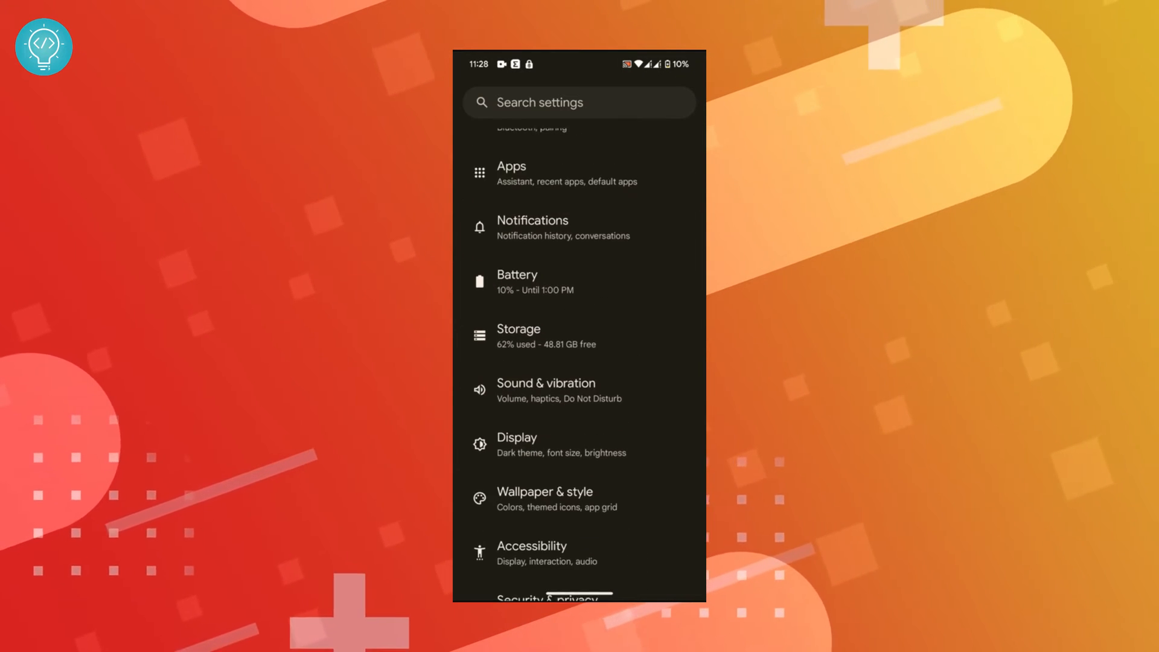
{"action": "scroll", "scroll_direction": "down", "scroll_amount": 3}
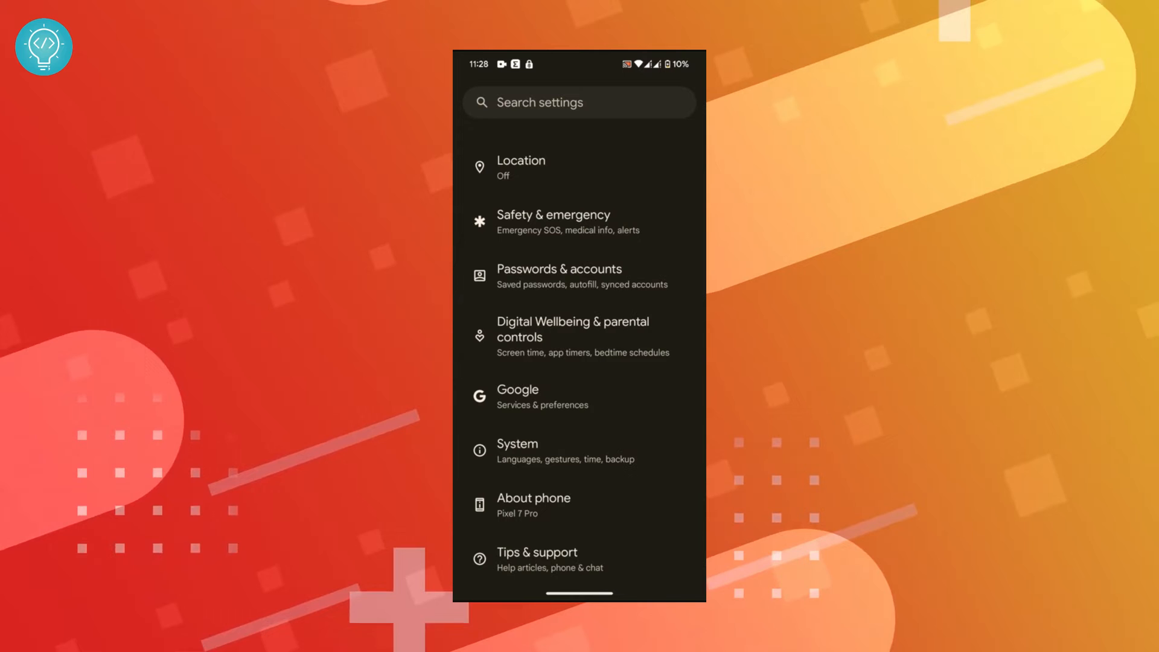
{"action": "left_click", "coordinate": [579, 335]}
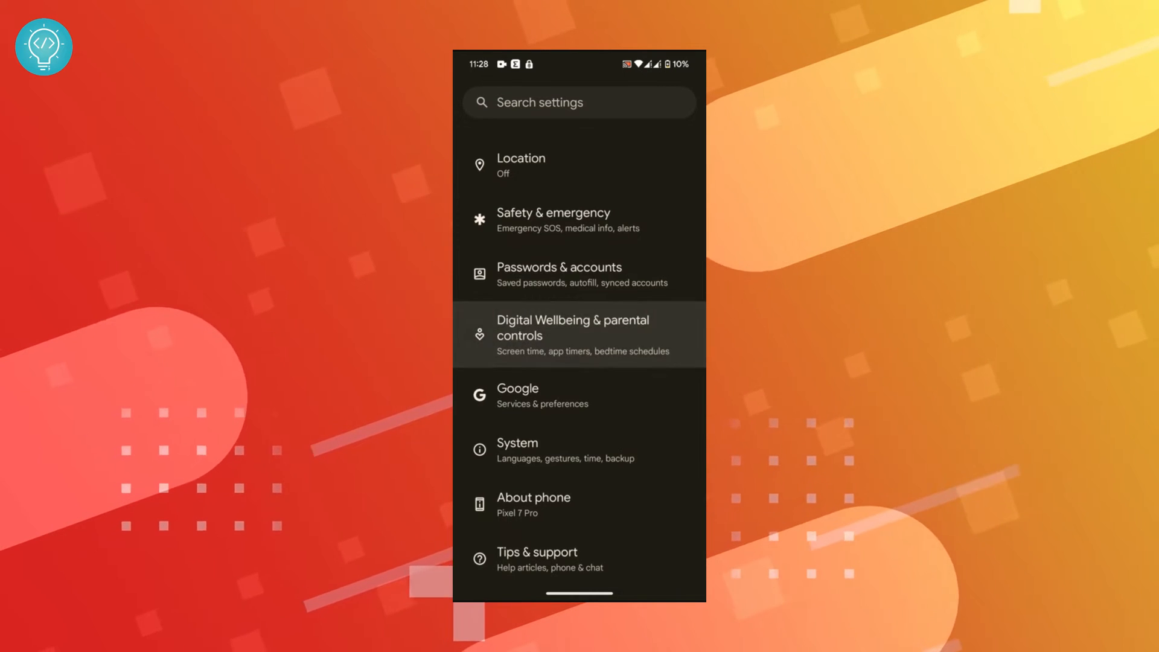
{"action": "left_click", "coordinate": [578, 335]}
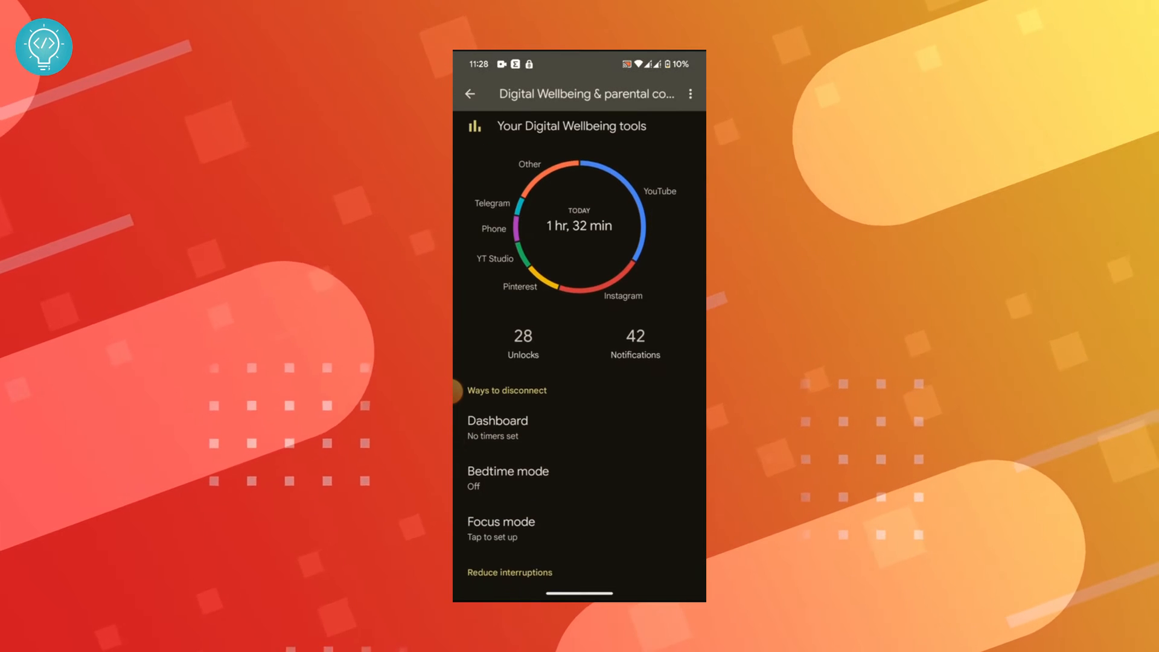
{"action": "scroll", "scroll_direction": "down", "scroll_amount": 3}
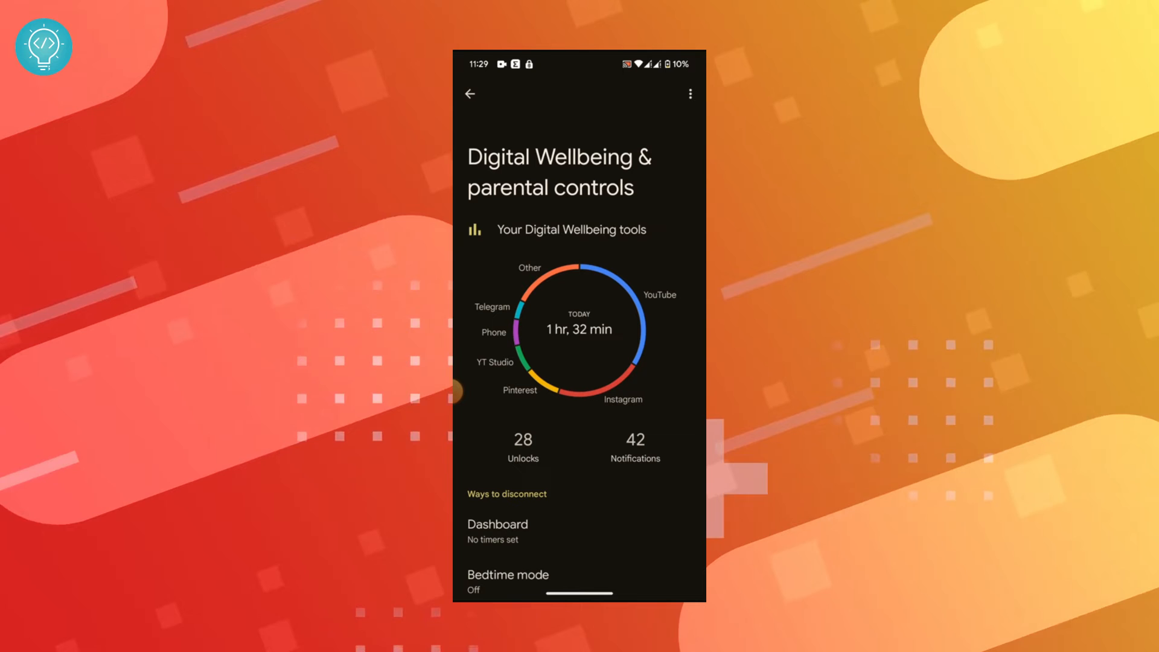
{"action": "left_click", "coordinate": [497, 524]}
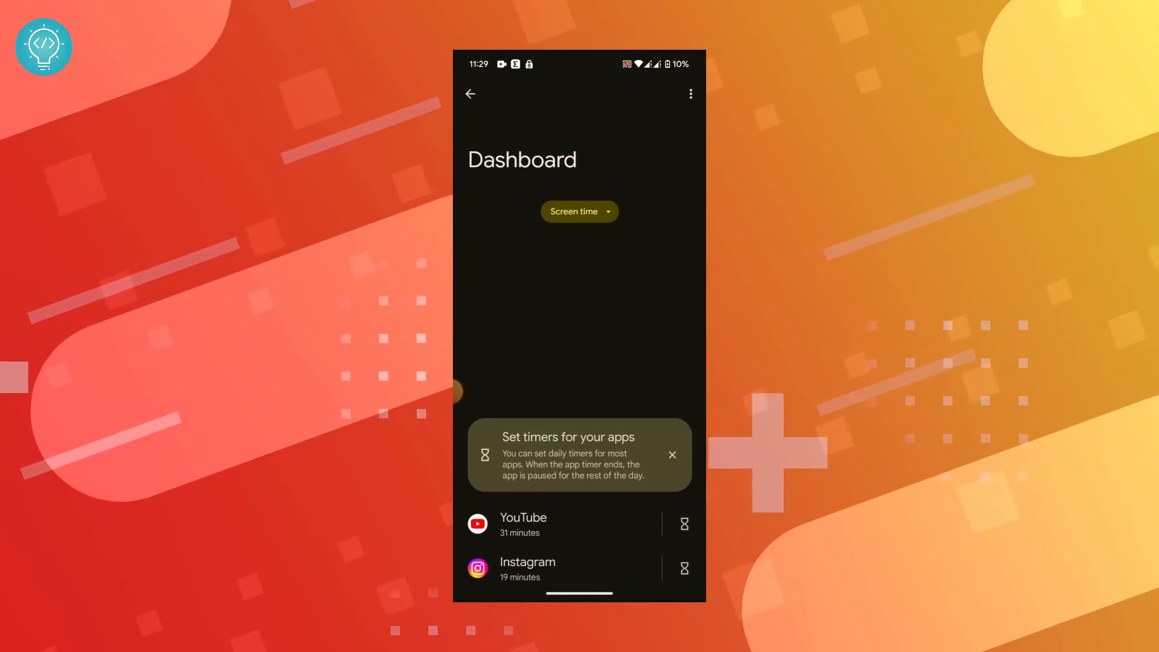
{"action": "left_click", "coordinate": [579, 211]}
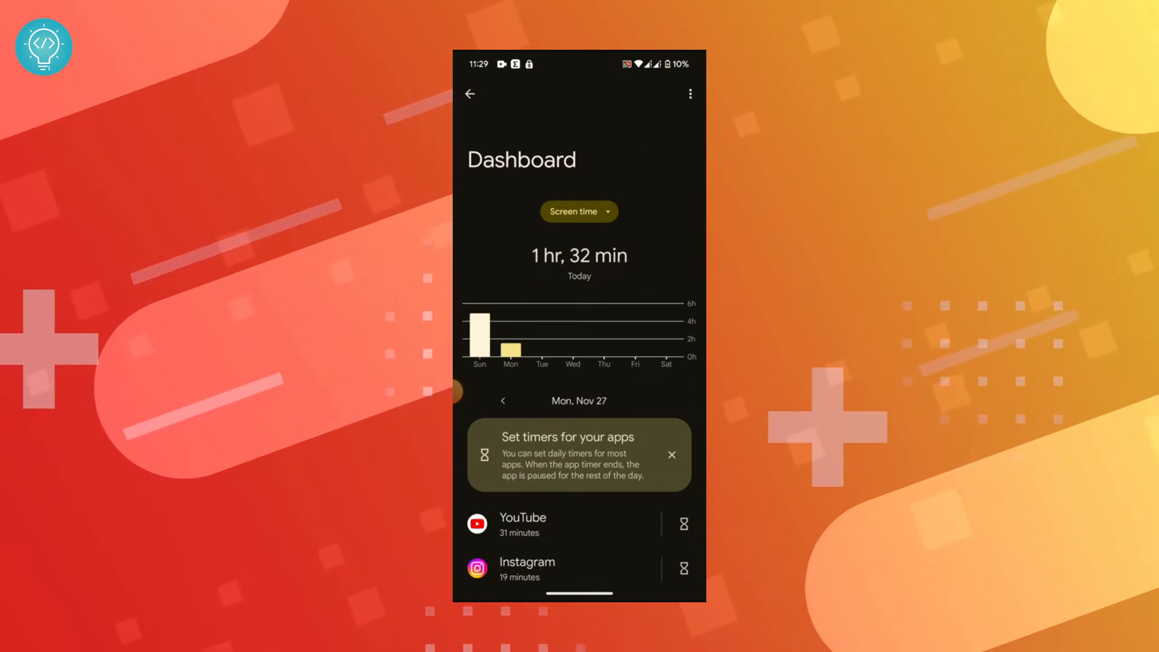
{"action": "left_click", "coordinate": [503, 401]}
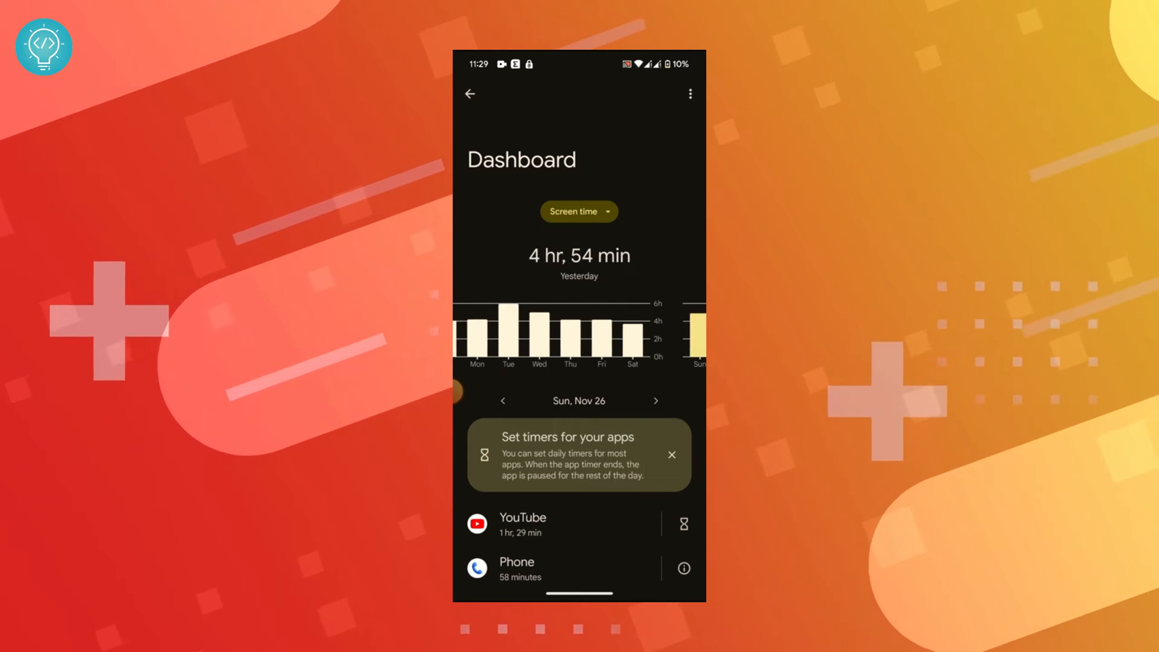
{"action": "left_click", "coordinate": [502, 401]}
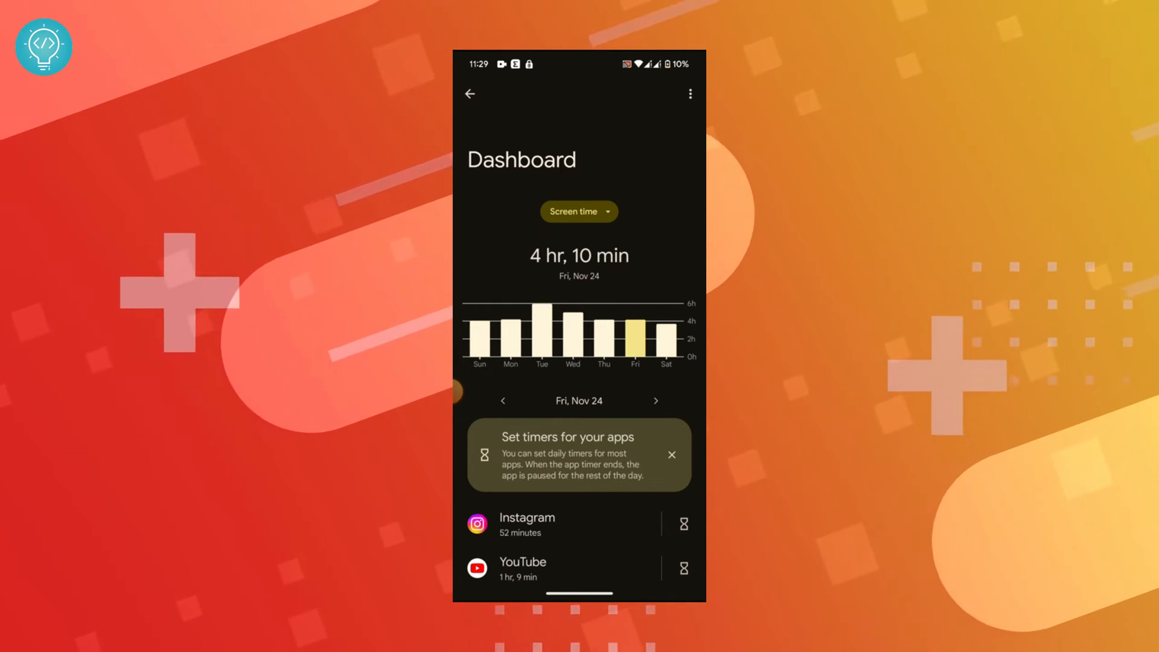
{"action": "left_click", "coordinate": [655, 401]}
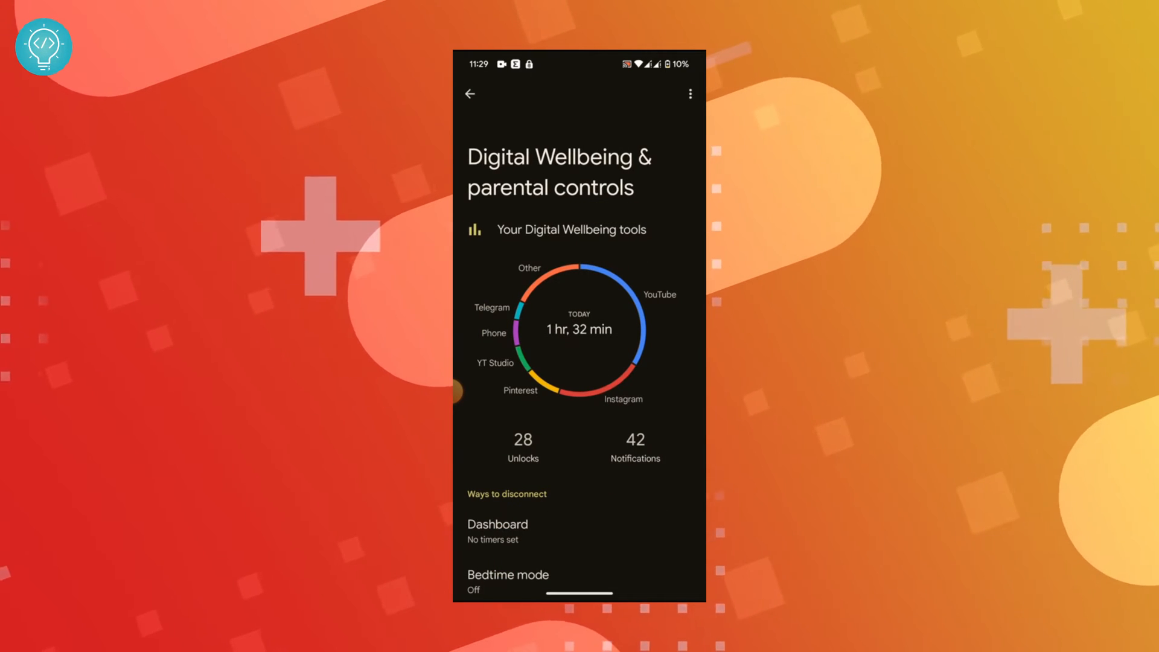
Step: Leave Android Settings and return to the Microsoft Launcher home screen
{"action": "left_click", "coordinate": [497, 523]}
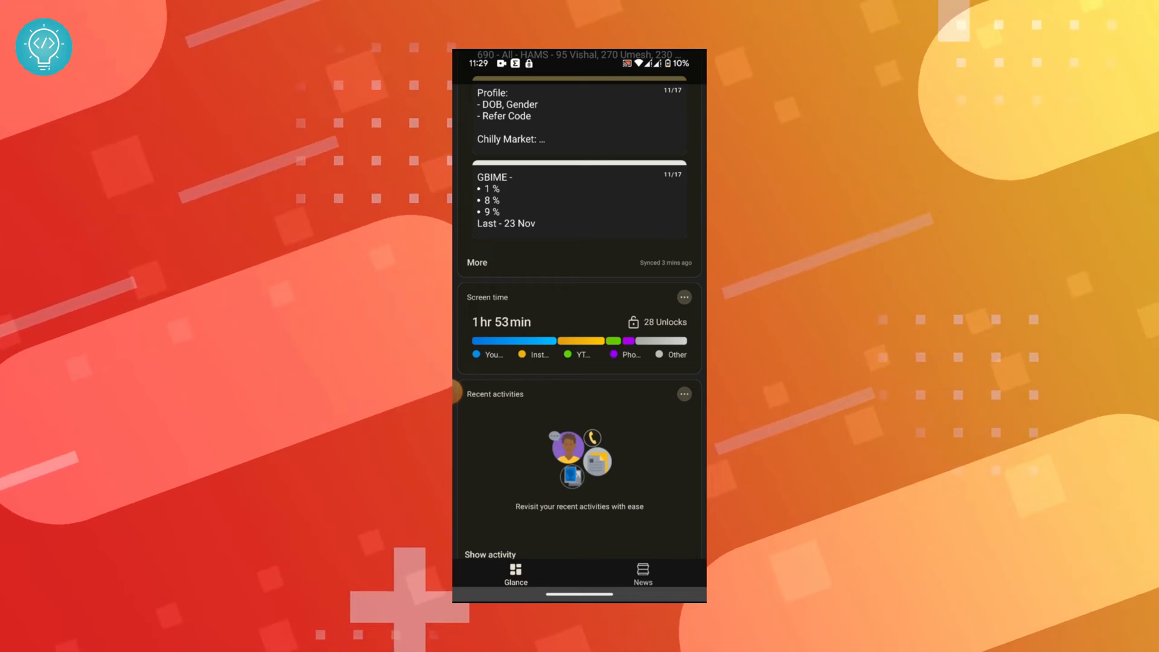
Step: View Screen time details for Last 7 days and Today, ending in Google Play
{"action": "left_click", "coordinate": [486, 296]}
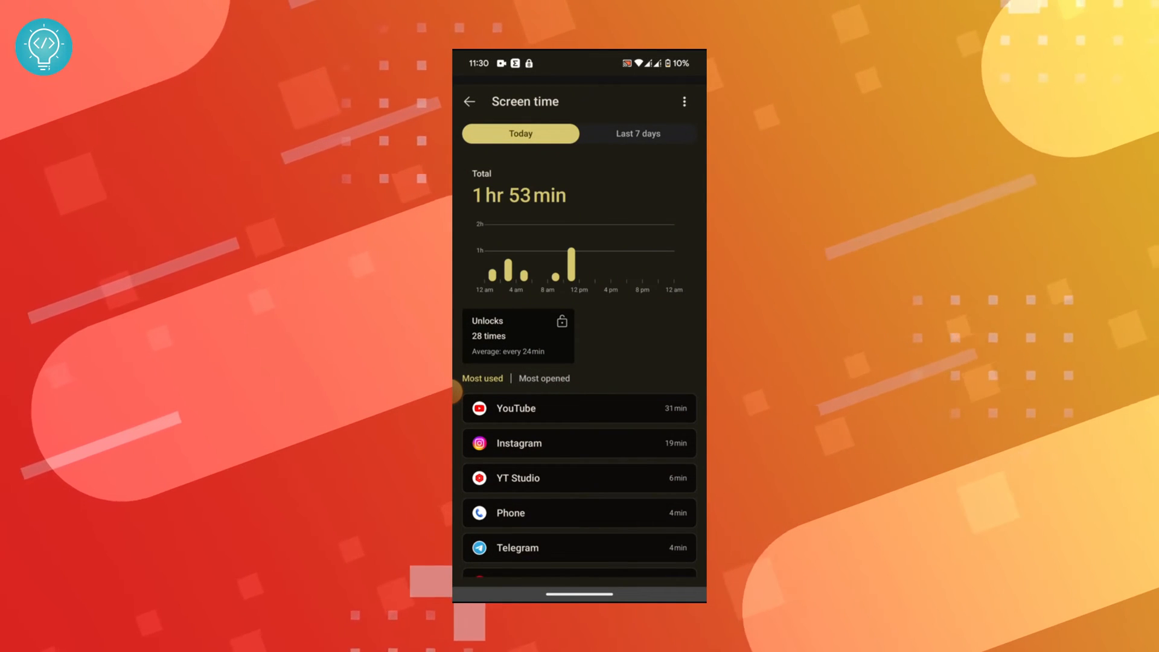
{"action": "left_click", "coordinate": [637, 134]}
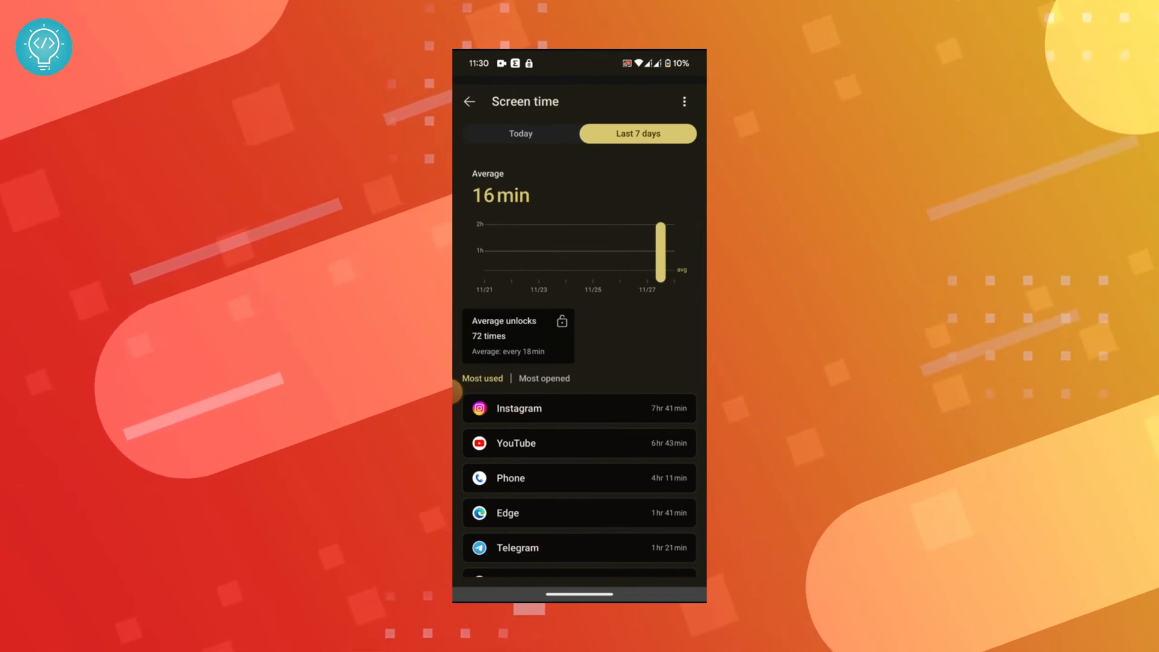
{"action": "left_click", "coordinate": [520, 134]}
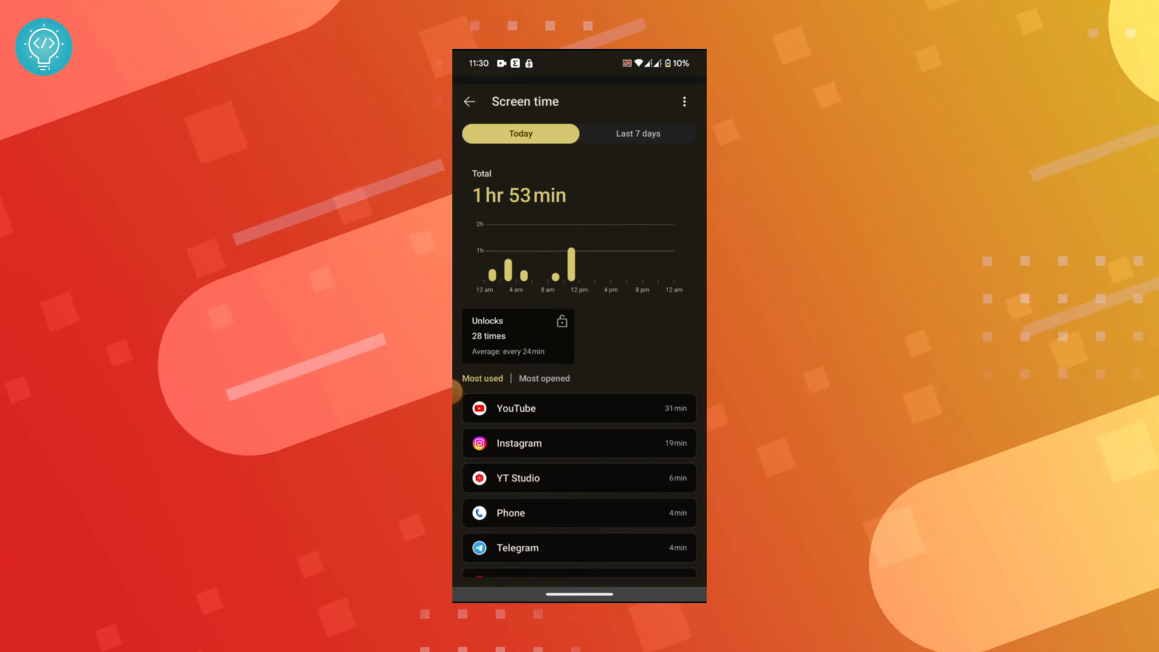
{"action": "left_click", "coordinate": [470, 101]}
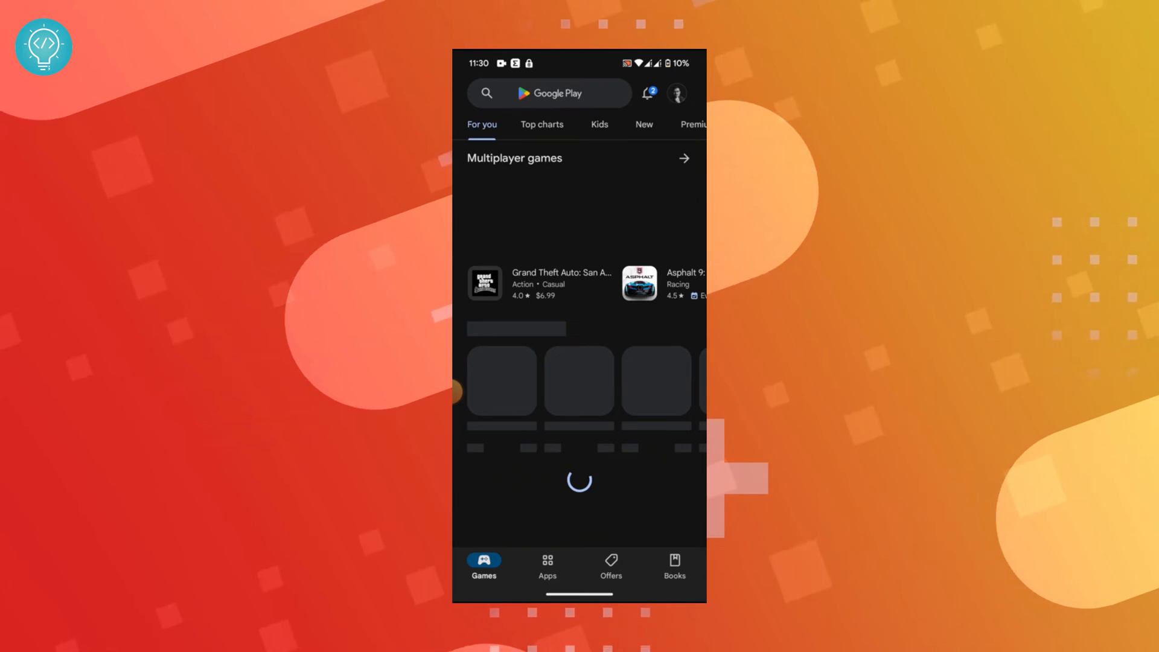
Step: Search Google Play for Microsoft Launcher and launch it from its listing
{"action": "type", "text": "Microsoft launcher"}
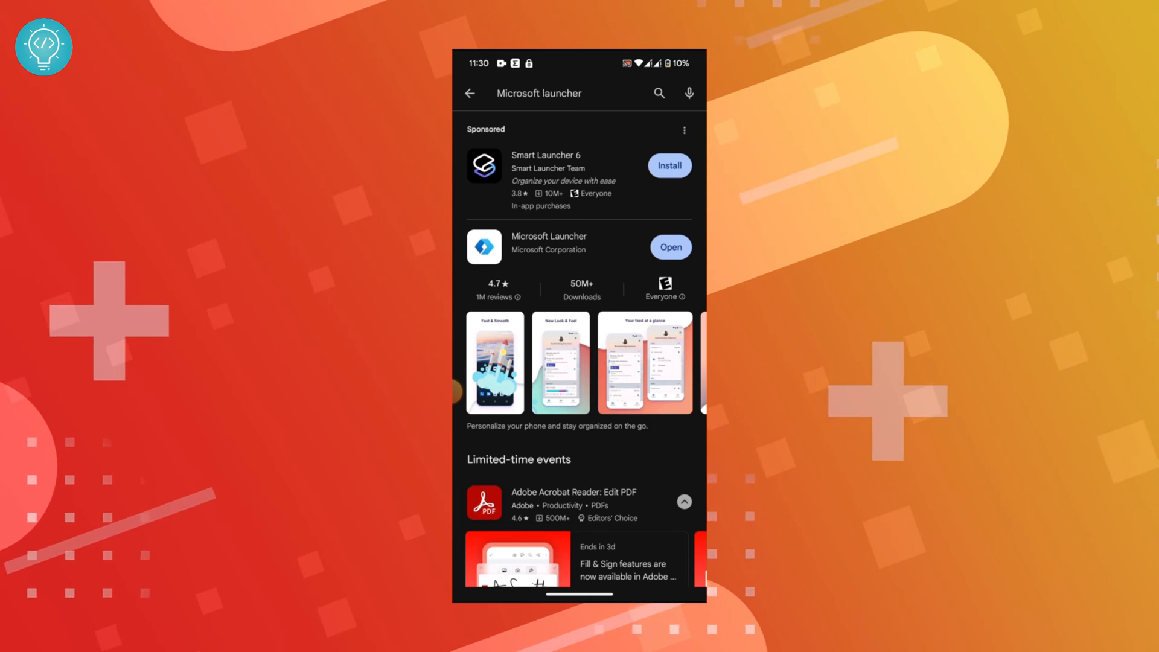
{"action": "left_click", "coordinate": [549, 246]}
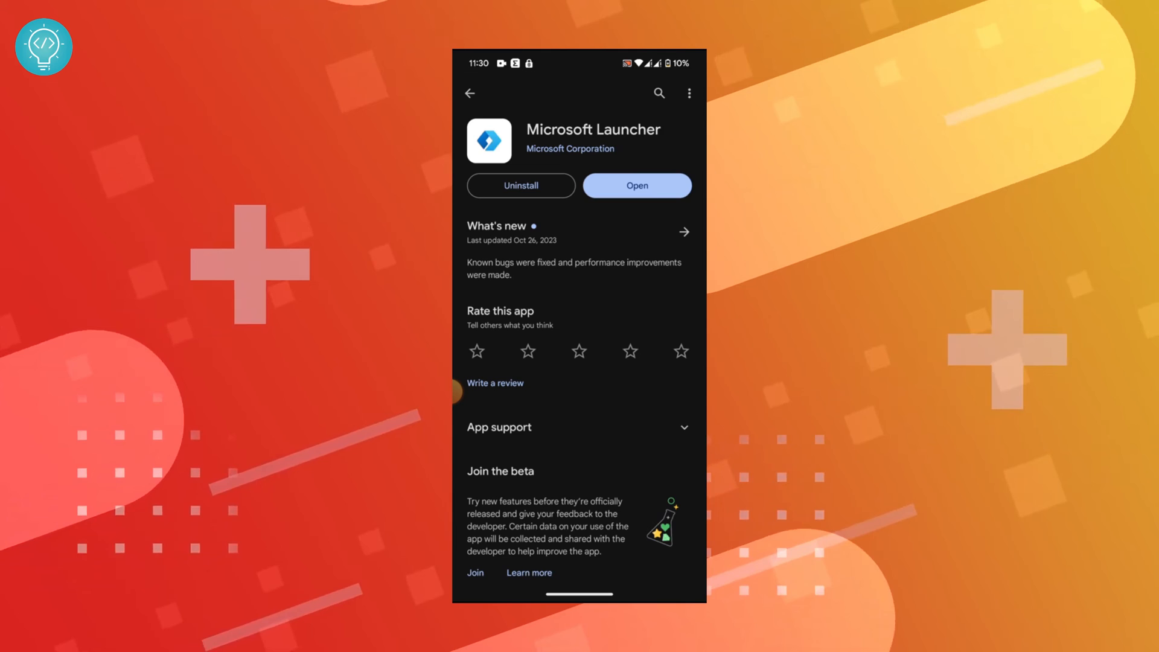
{"action": "left_click", "coordinate": [635, 185]}
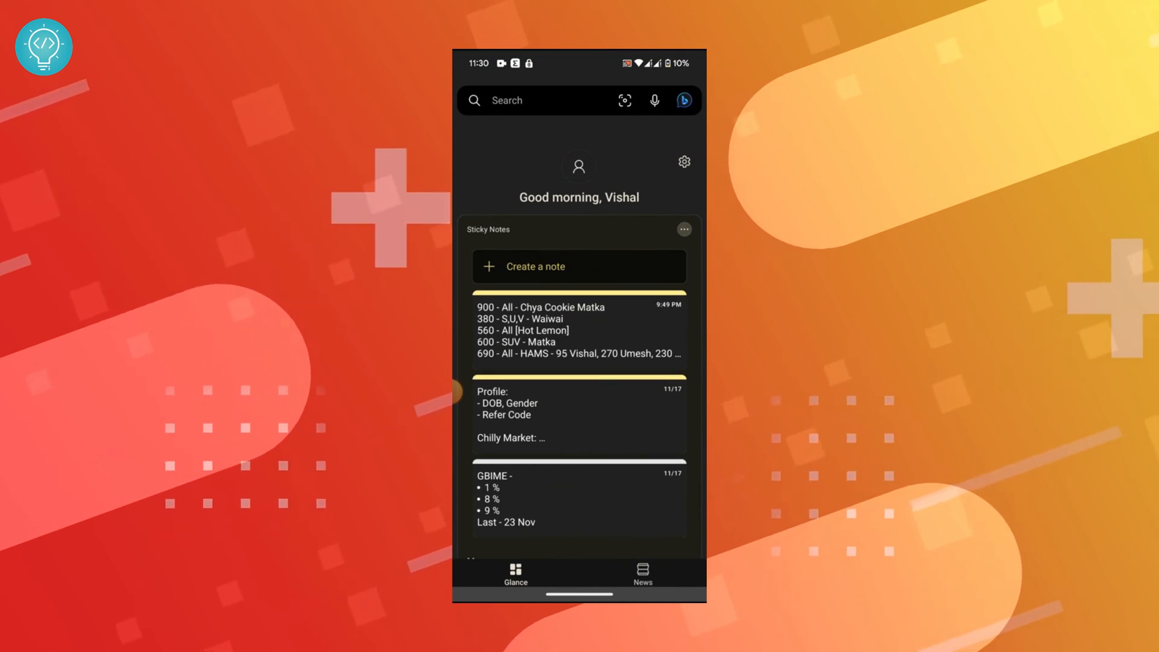
Step: Check the Glance widget list shows Screen time enabled, then go back home
{"action": "scroll", "scroll_direction": "down", "scroll_amount": 3}
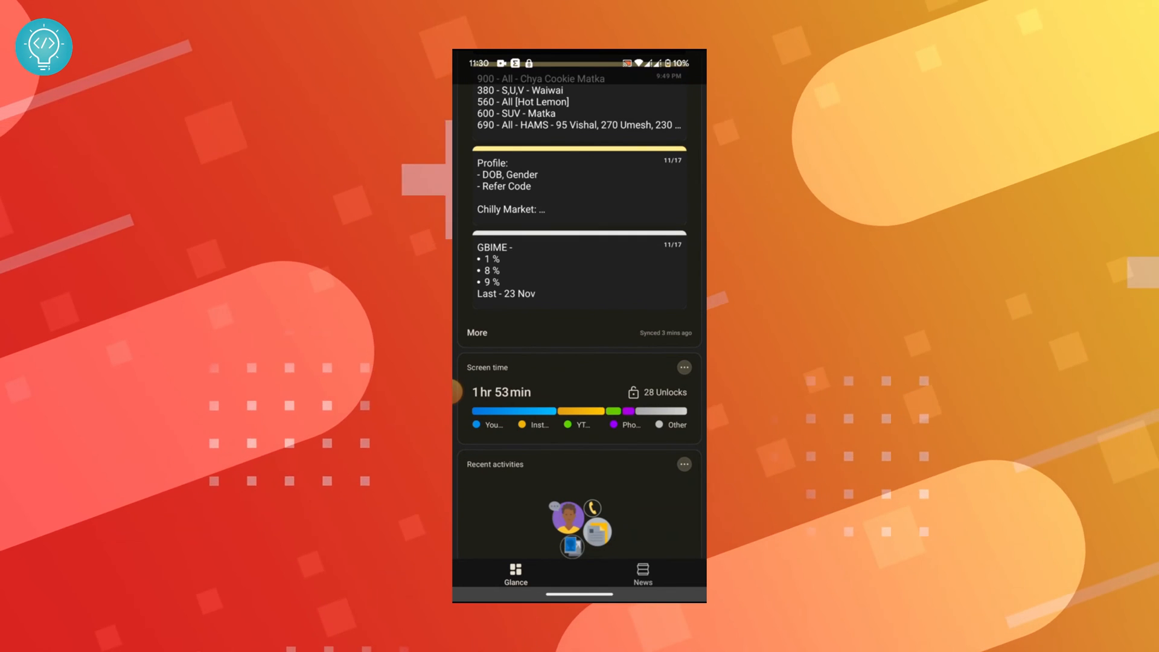
{"action": "scroll", "scroll_direction": "down", "scroll_amount": 3}
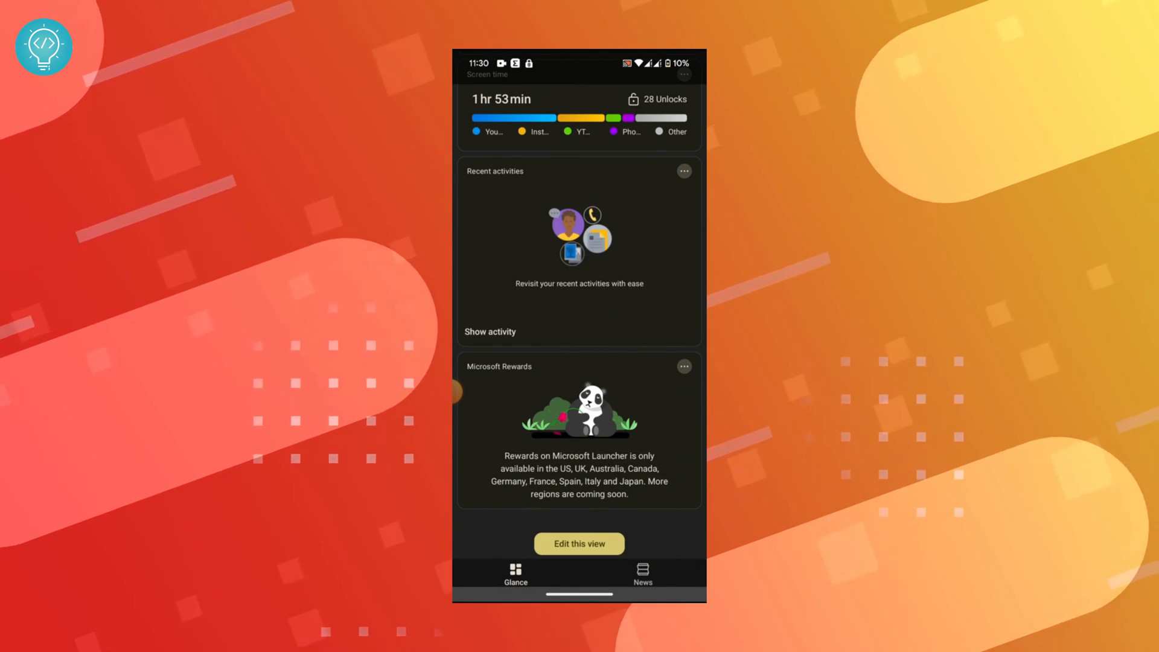
{"action": "left_click", "coordinate": [579, 543]}
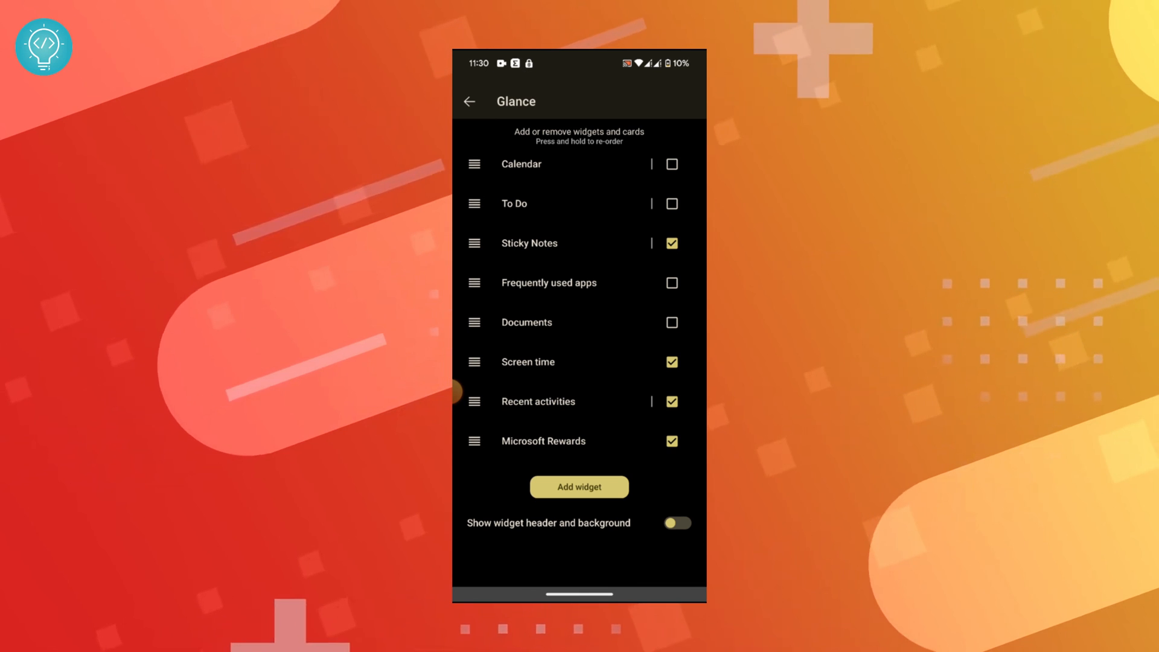
{"action": "left_click", "coordinate": [468, 102]}
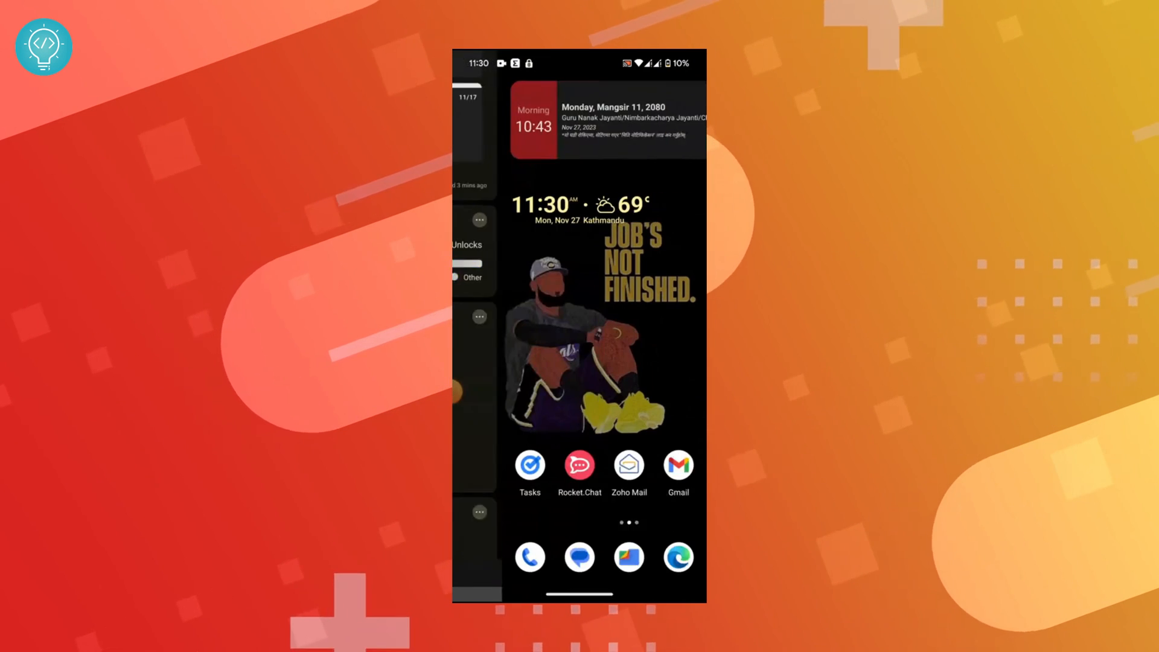